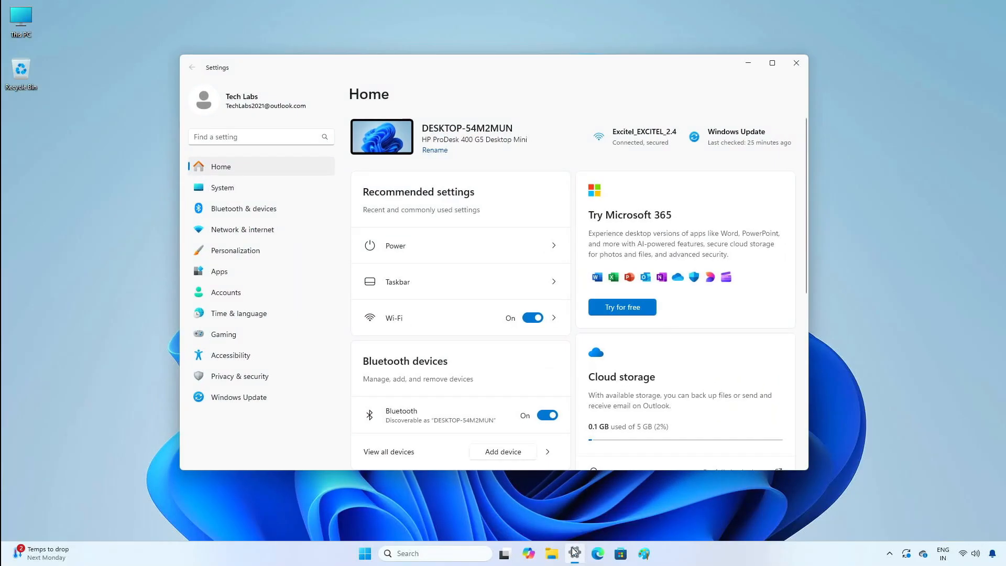
Show the About page under System listing Windows 11 Pro 23H2, OS build 22631.5116
left_click(222, 188)
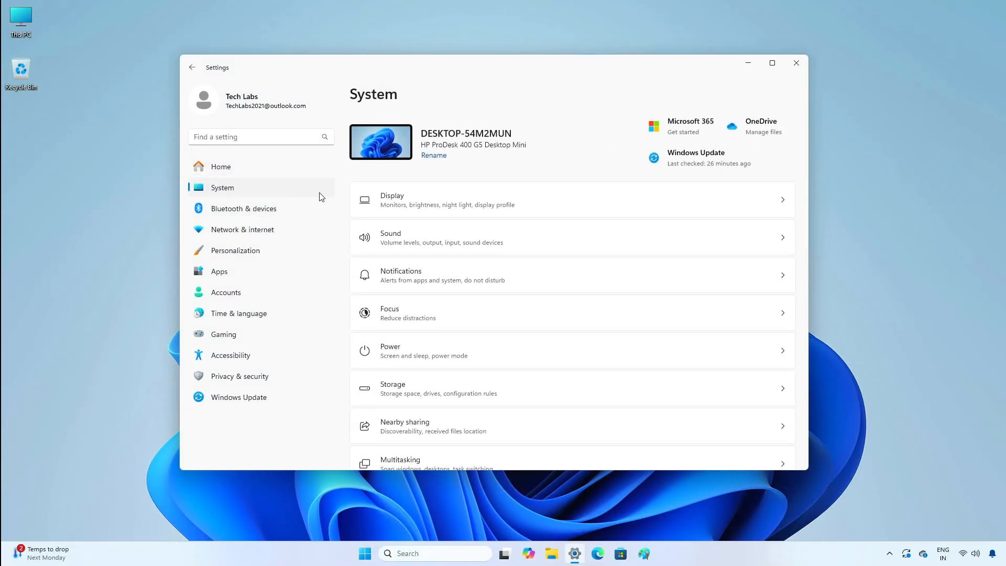
scroll("down", 3)
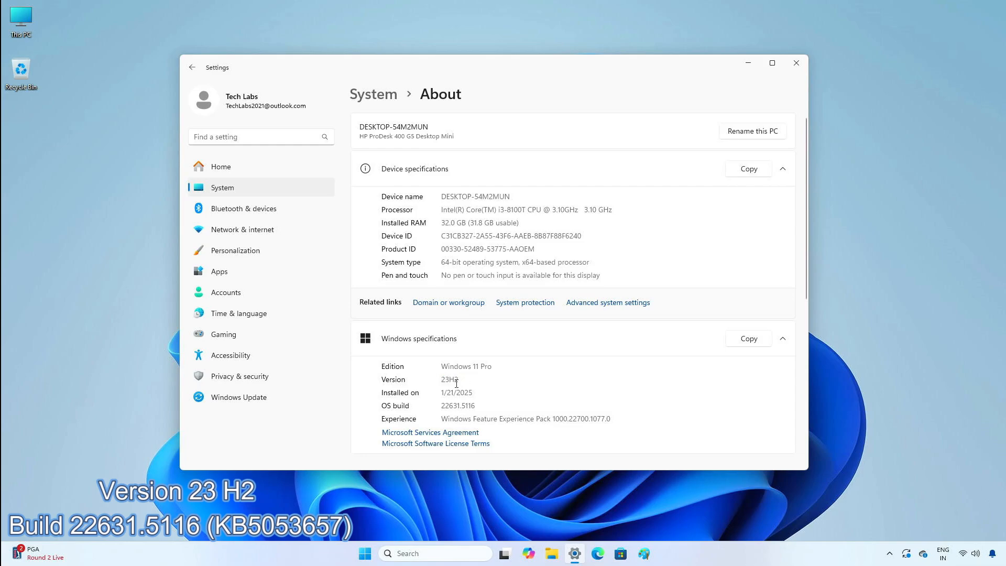
double_click(457, 405)
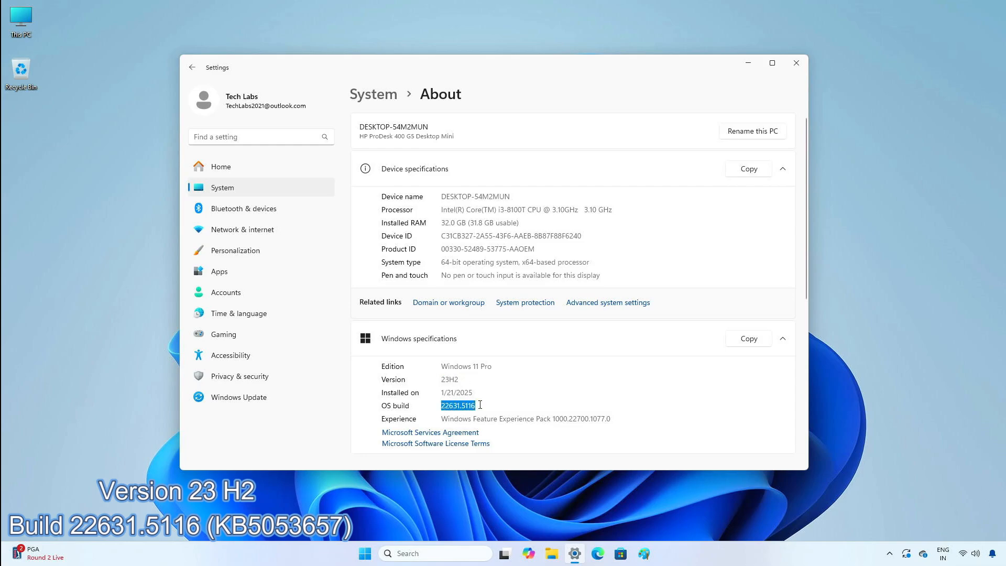
left_click(485, 405)
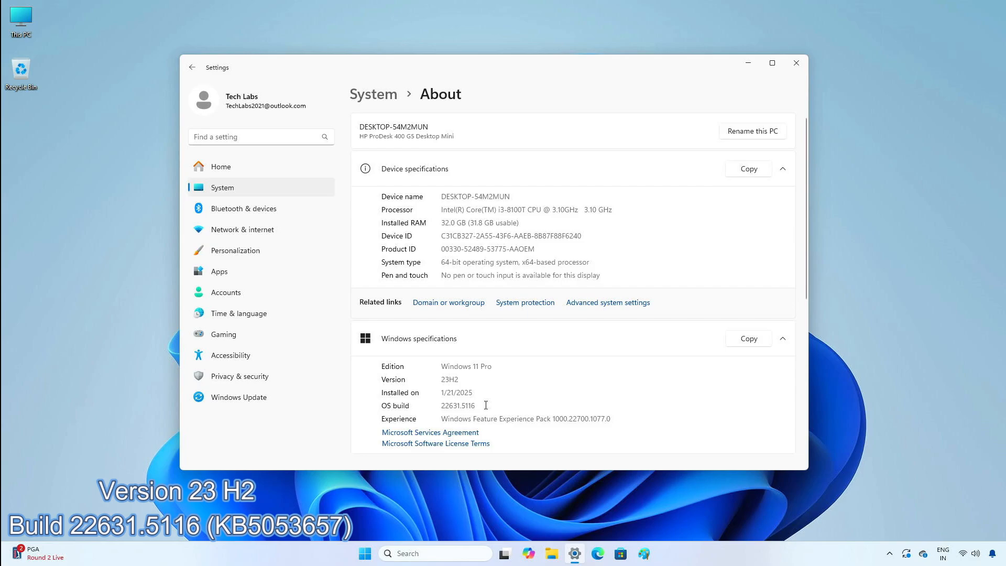
mouse_move(797, 63)
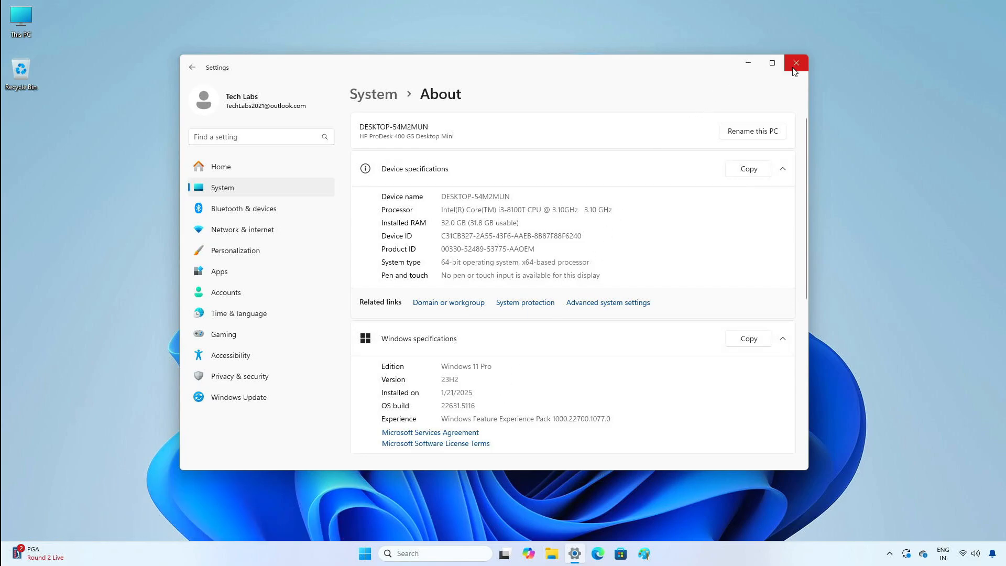
Close the Settings window, leaving the desktop clear
left_click(796, 63)
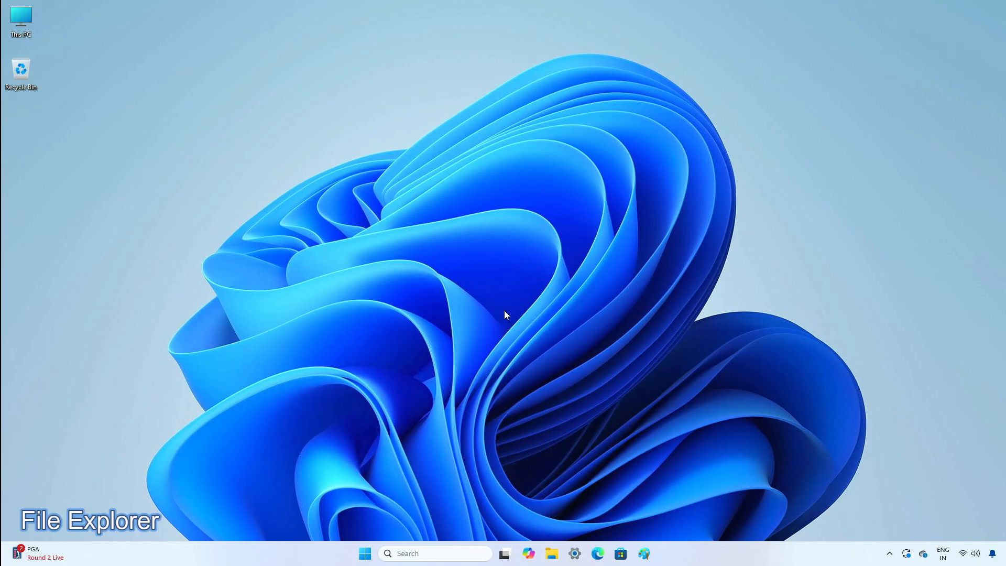
mouse_move(542, 408)
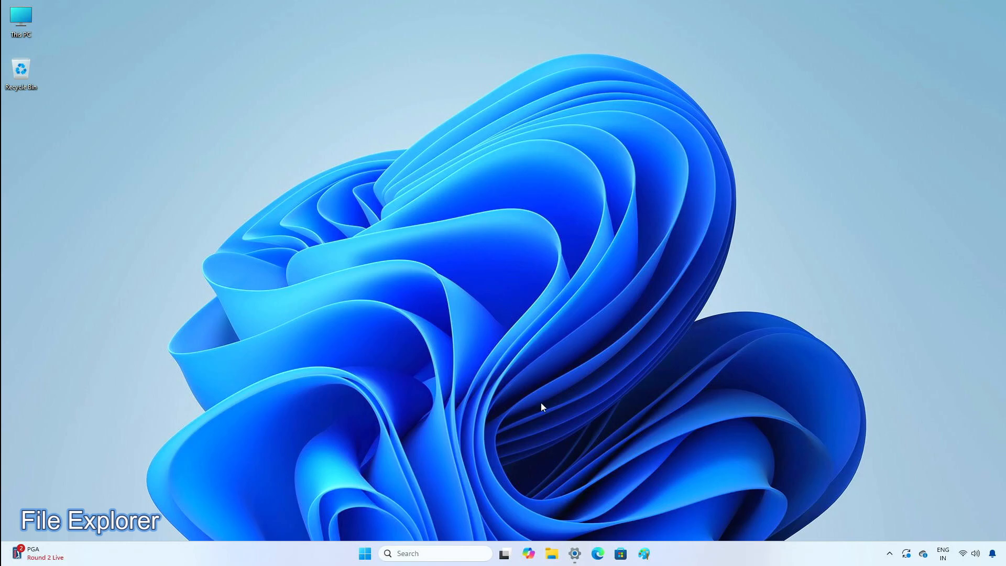
left_click(574, 554)
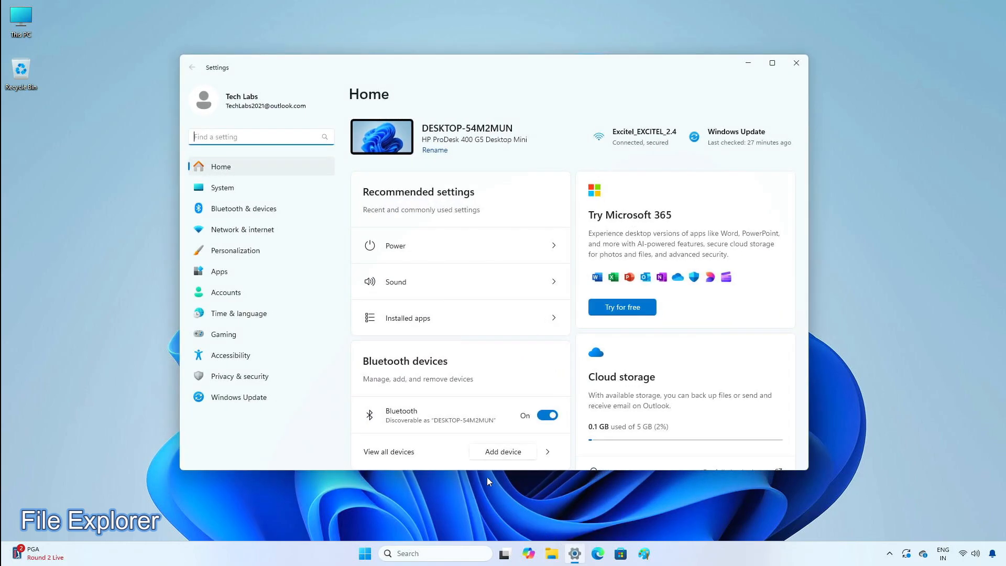
mouse_move(248, 355)
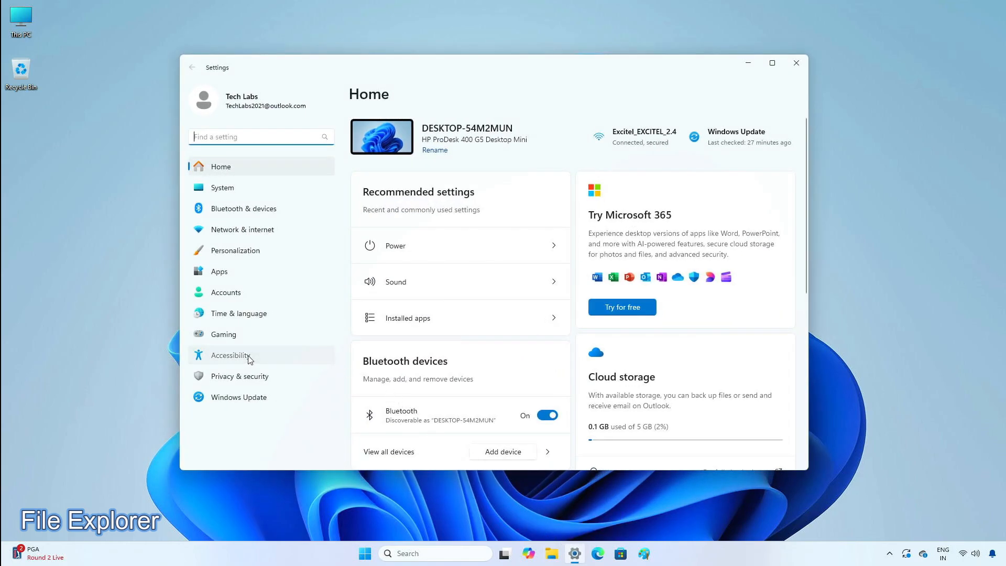
left_click(231, 354)
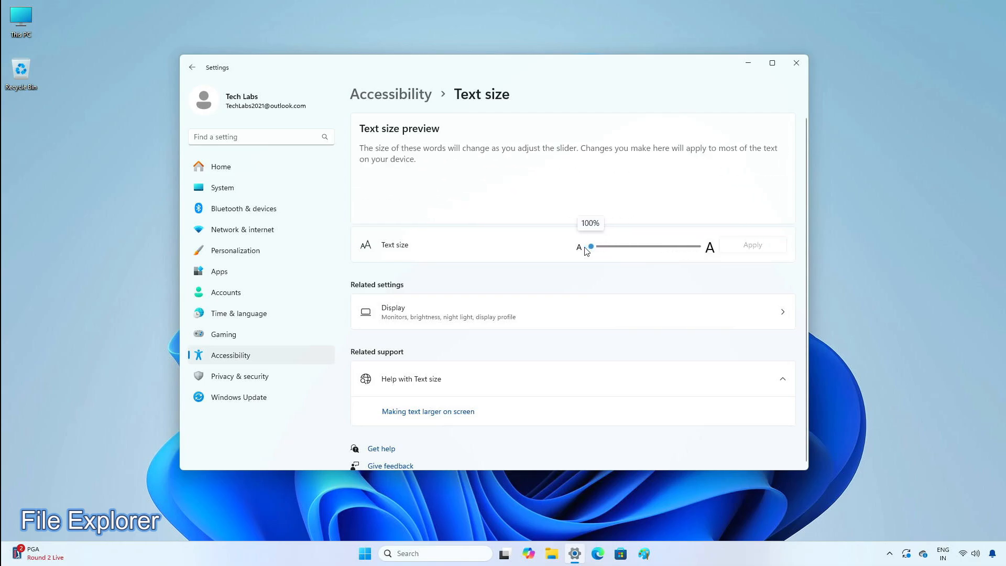
left_click(795, 63)
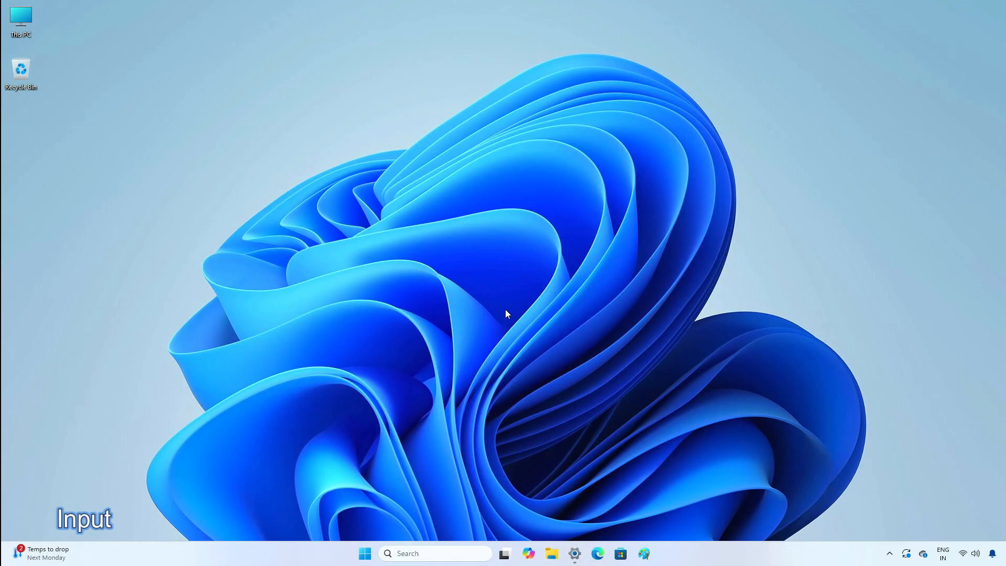
left_click(158, 192)
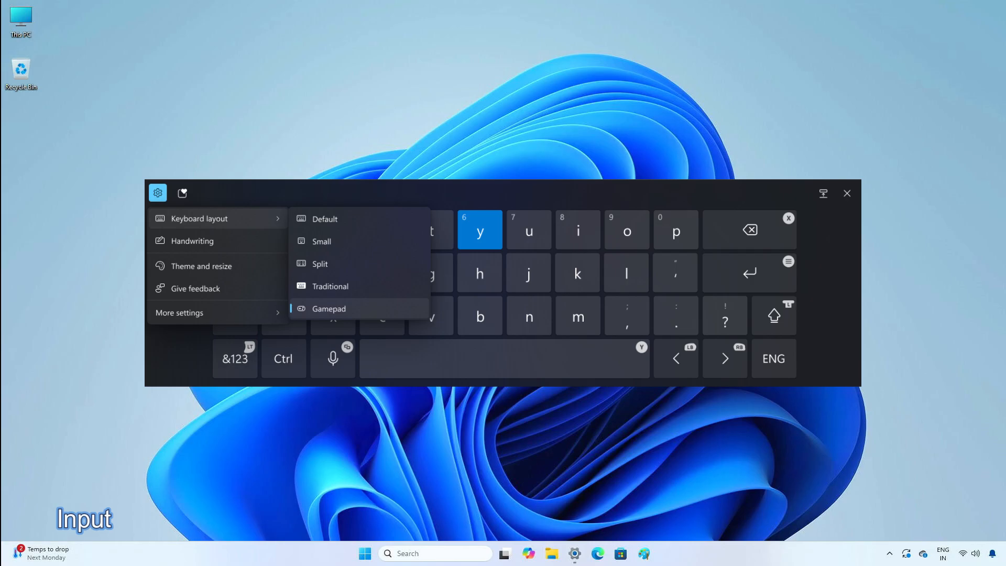
left_click(846, 193)
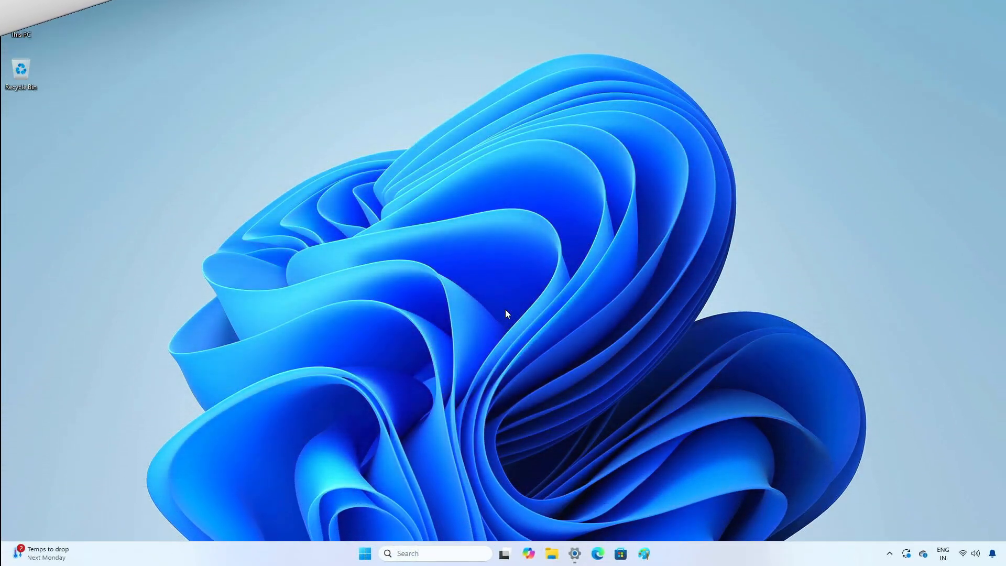
left_click(21, 19)
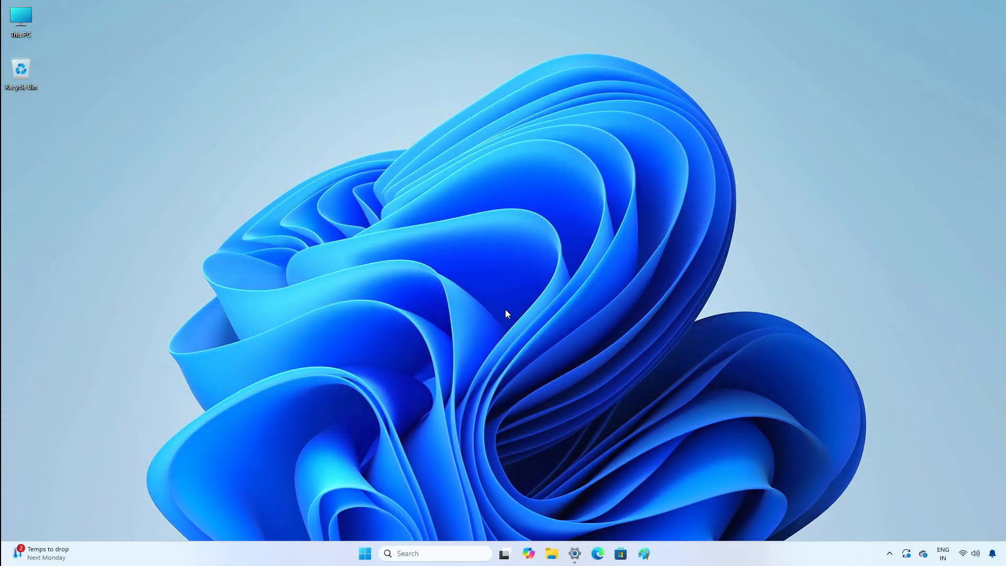